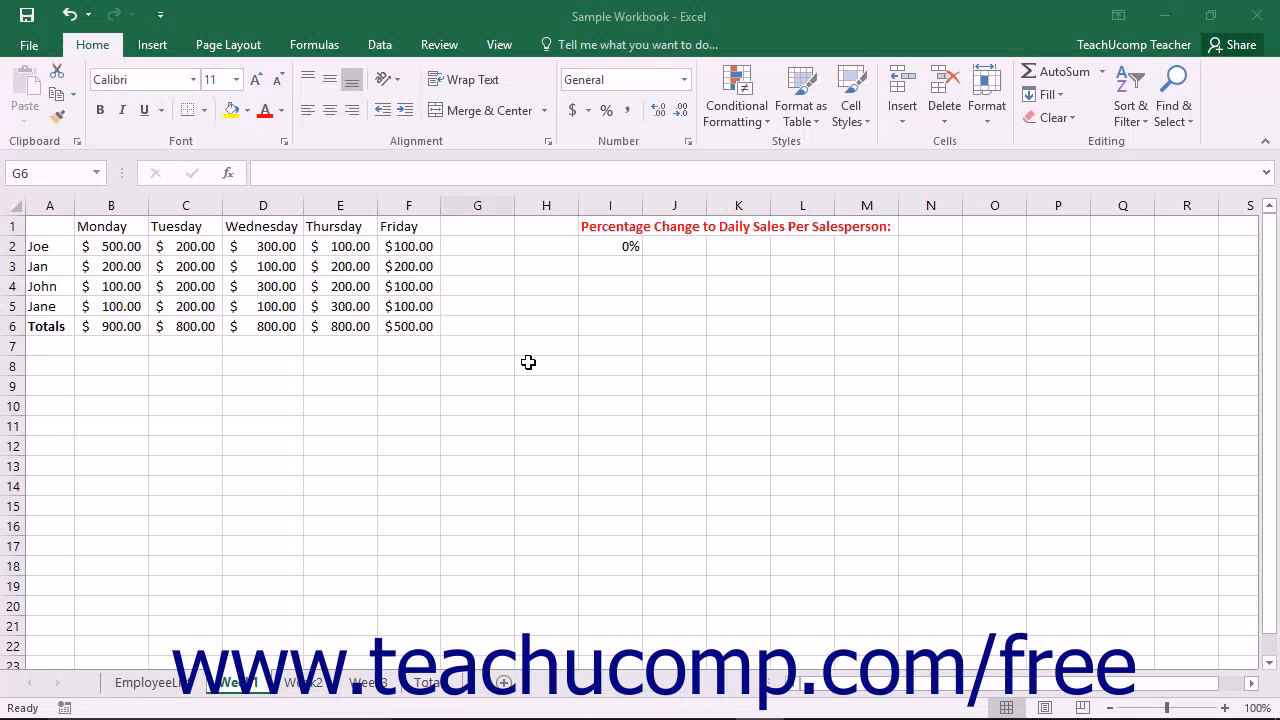
Select cell G6 at the end of the Totals row.
click(477, 326)
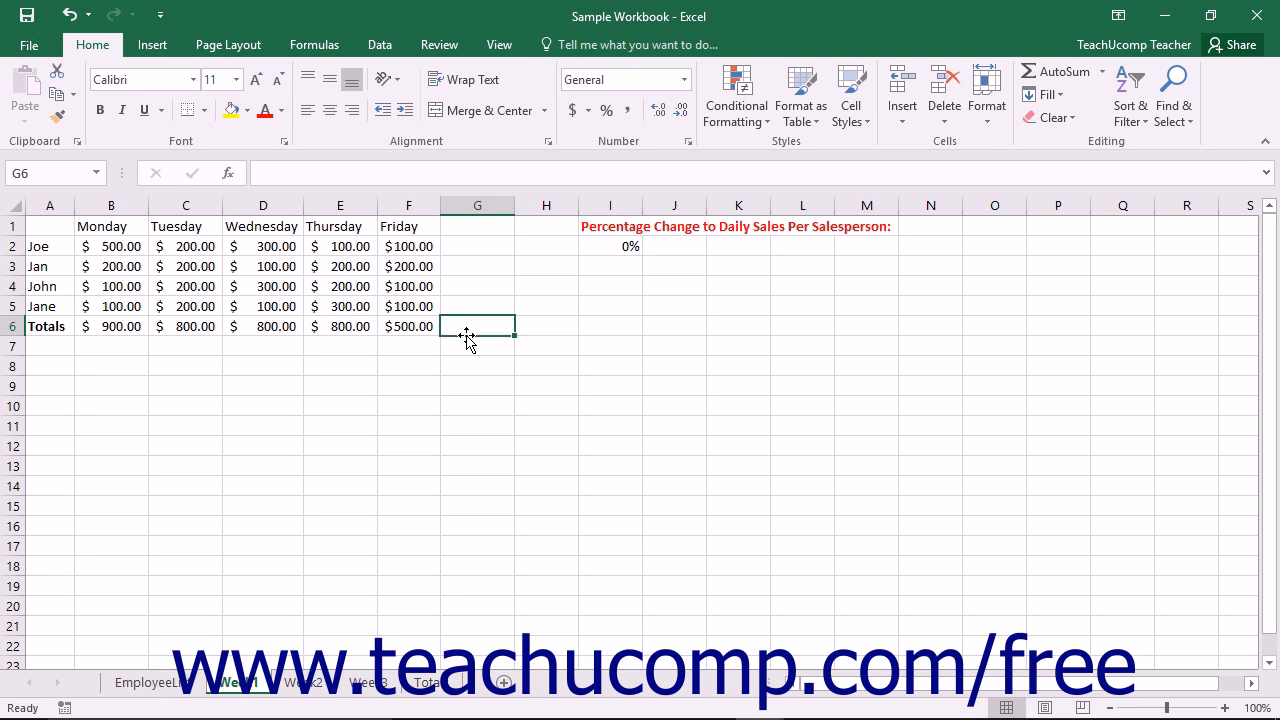
mouse_move(152, 44)
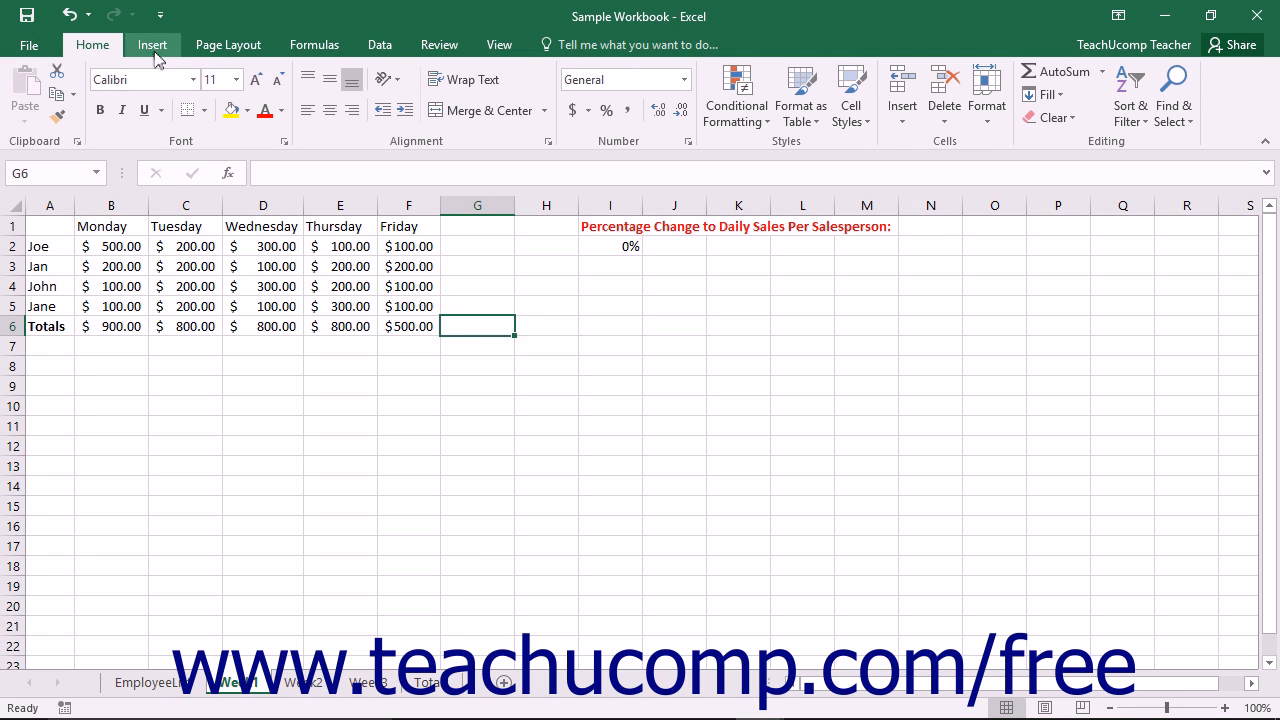
Switch the ribbon to the Insert tab to reach Sparklines.
click(152, 44)
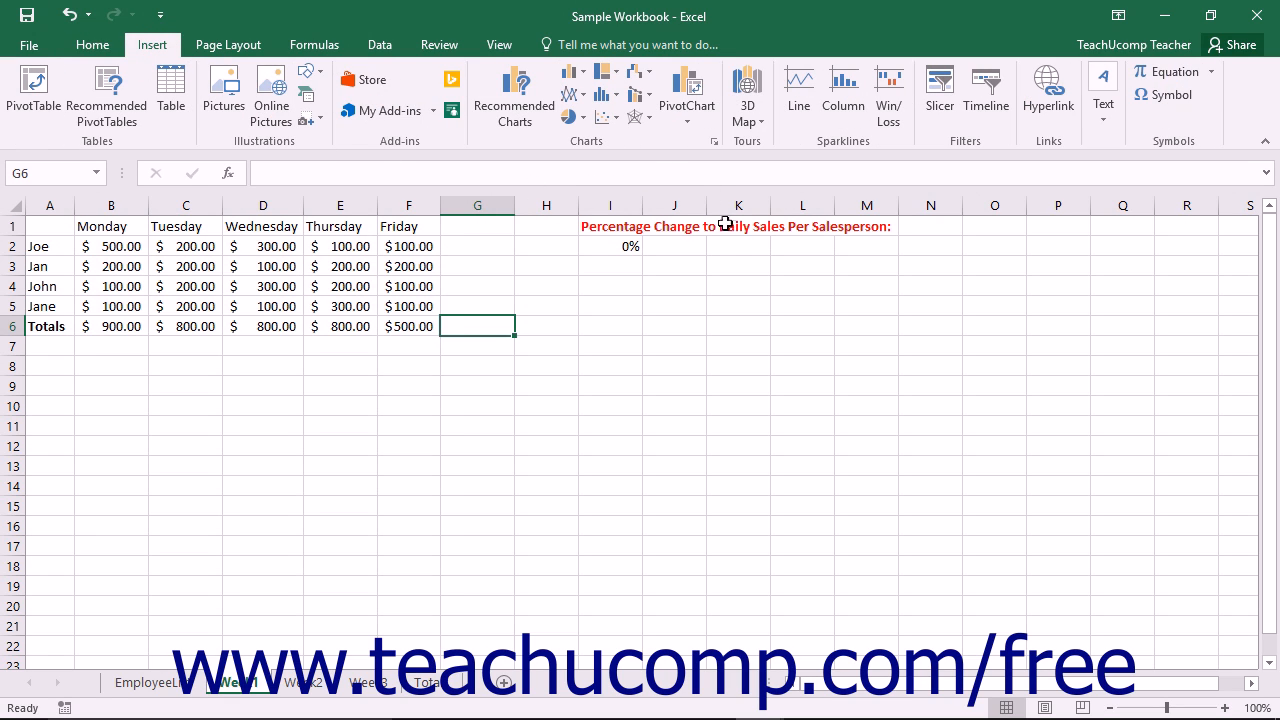
mouse_move(799, 90)
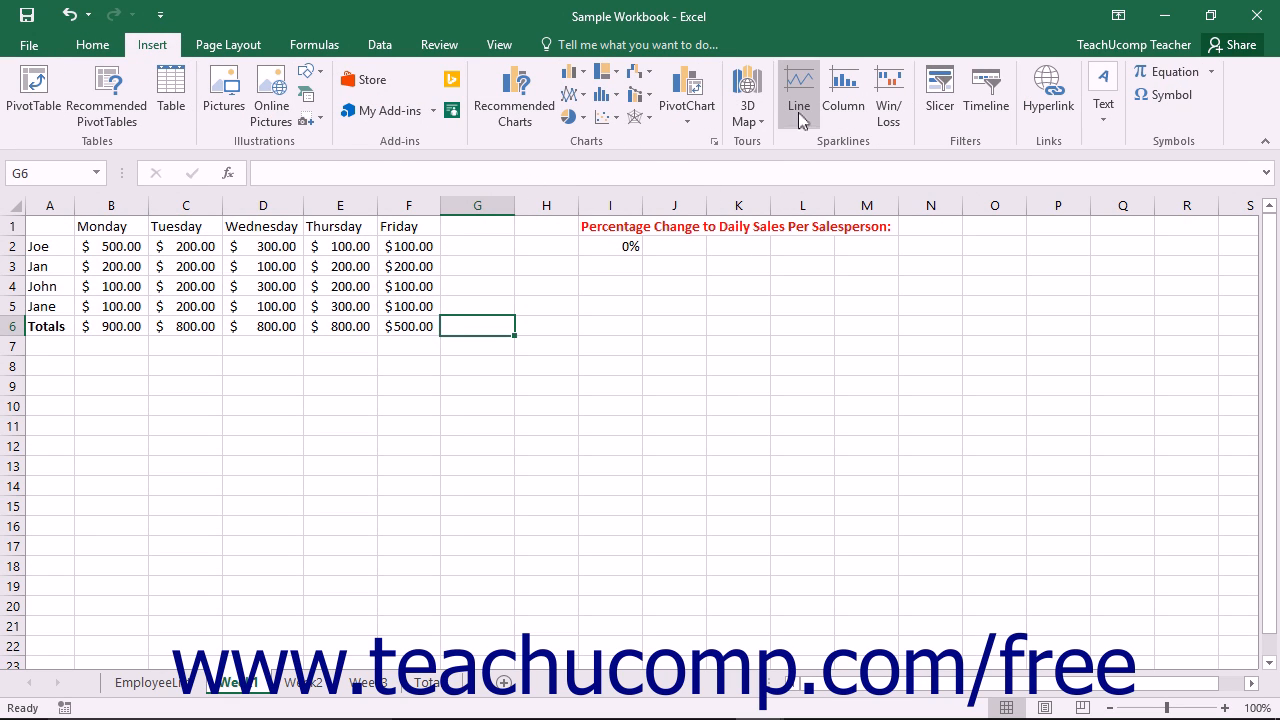
mouse_move(888, 90)
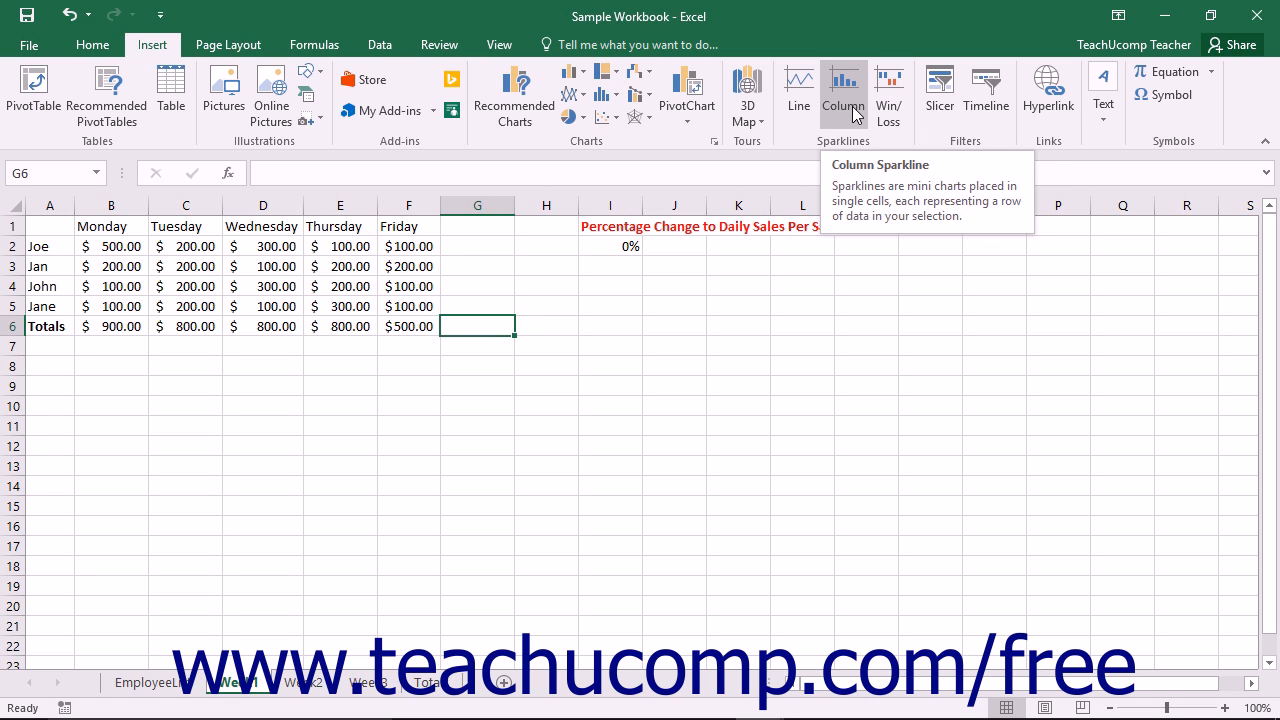
Insert a column sparkline in G6 using data range B6:F6.
click(843, 90)
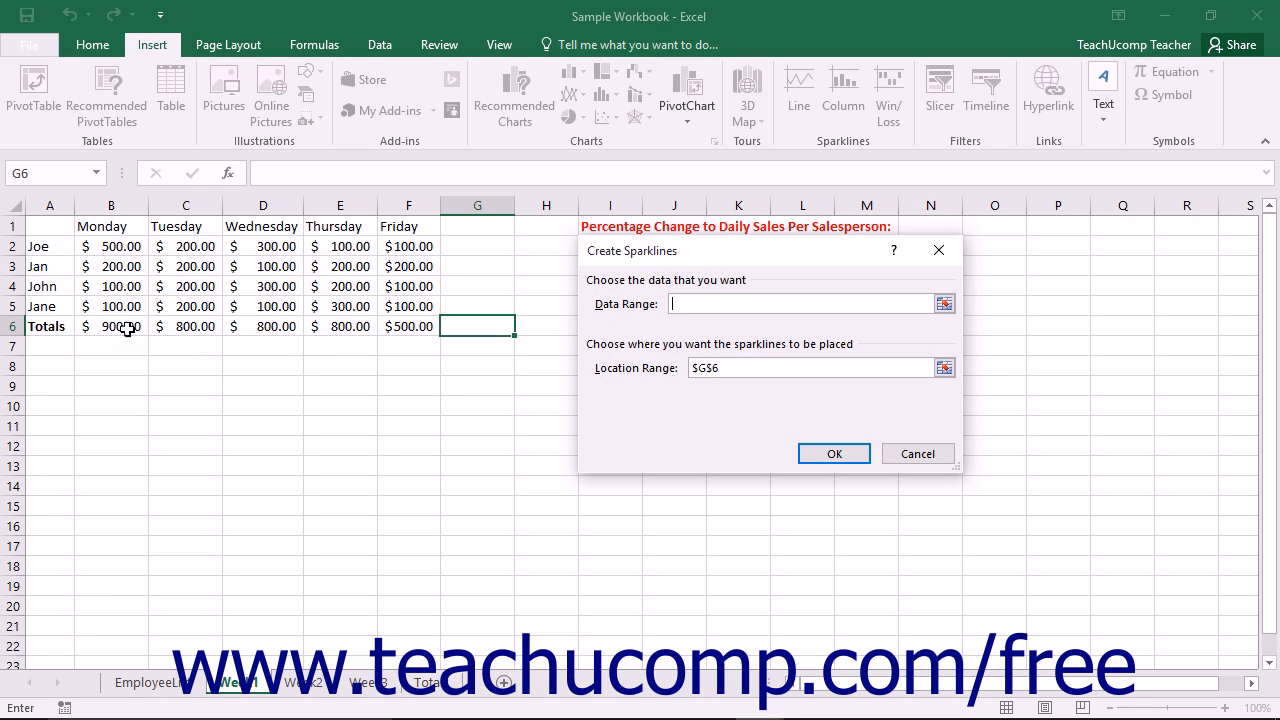
drag(111, 326, 408, 326)
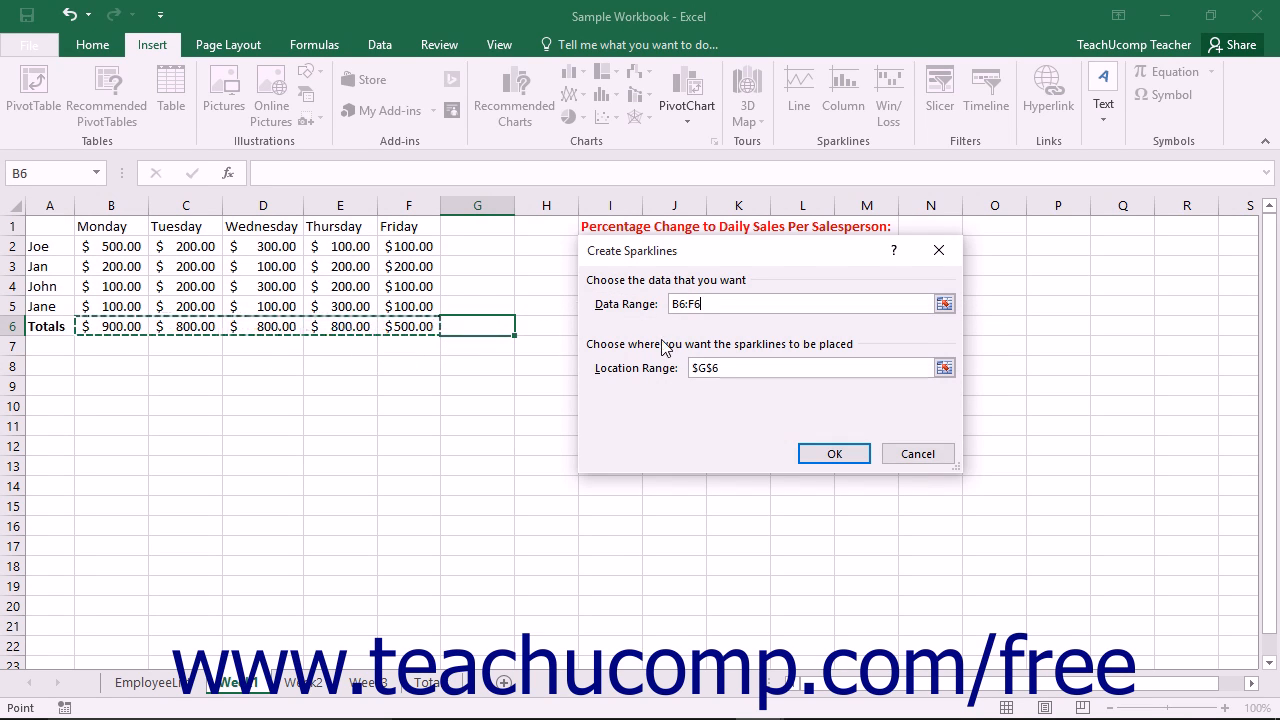
mouse_move(717, 356)
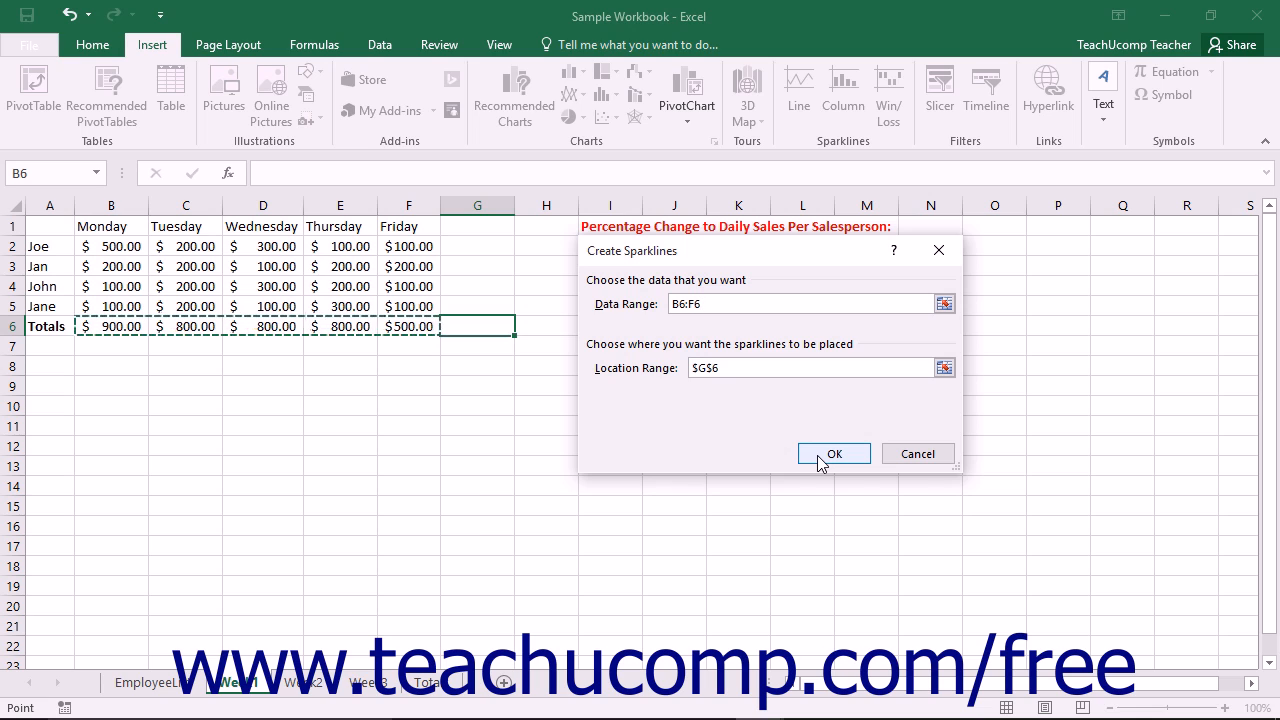
click(834, 453)
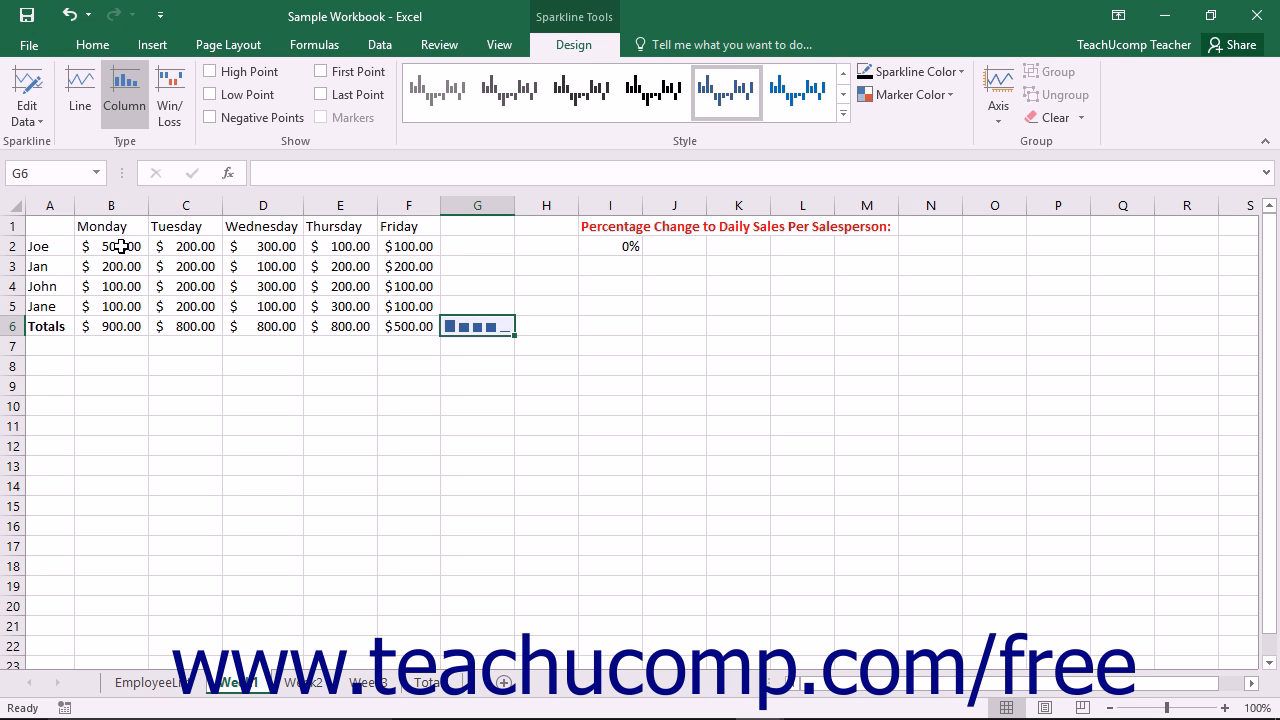
Select B2:F5 and start a Line sparkline from the Insert tab.
drag(111, 246, 408, 306)
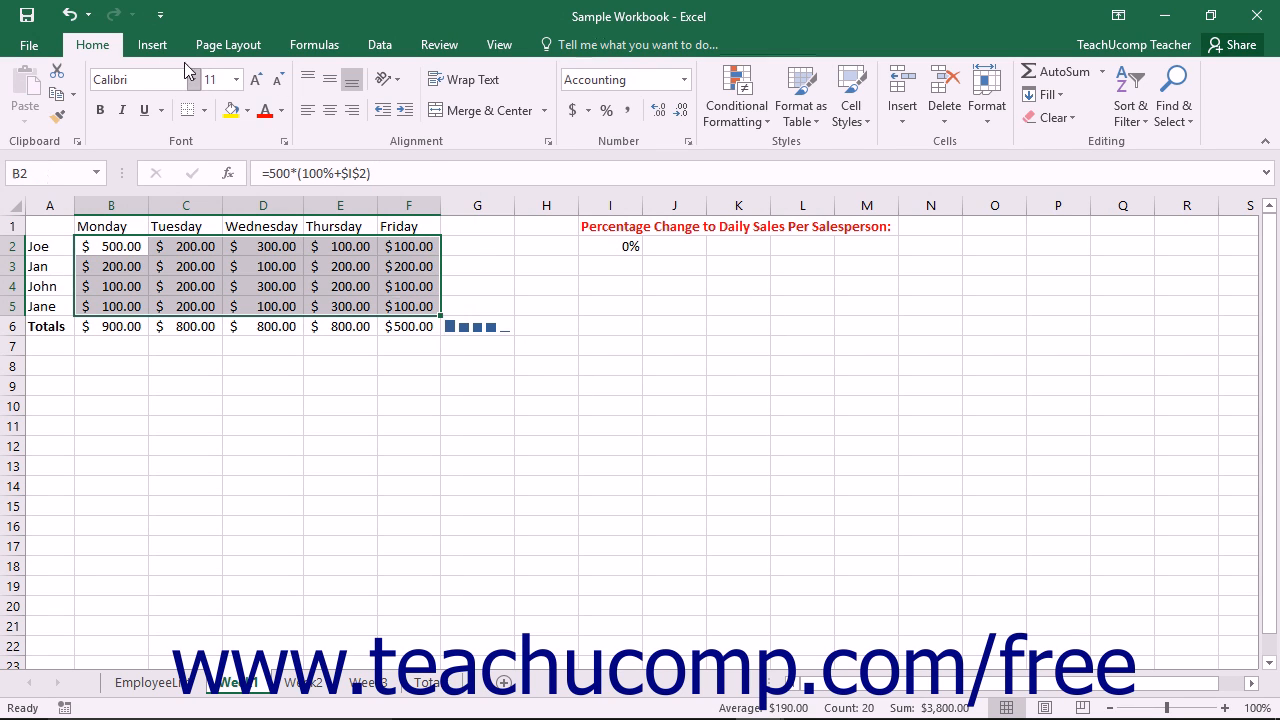
click(152, 44)
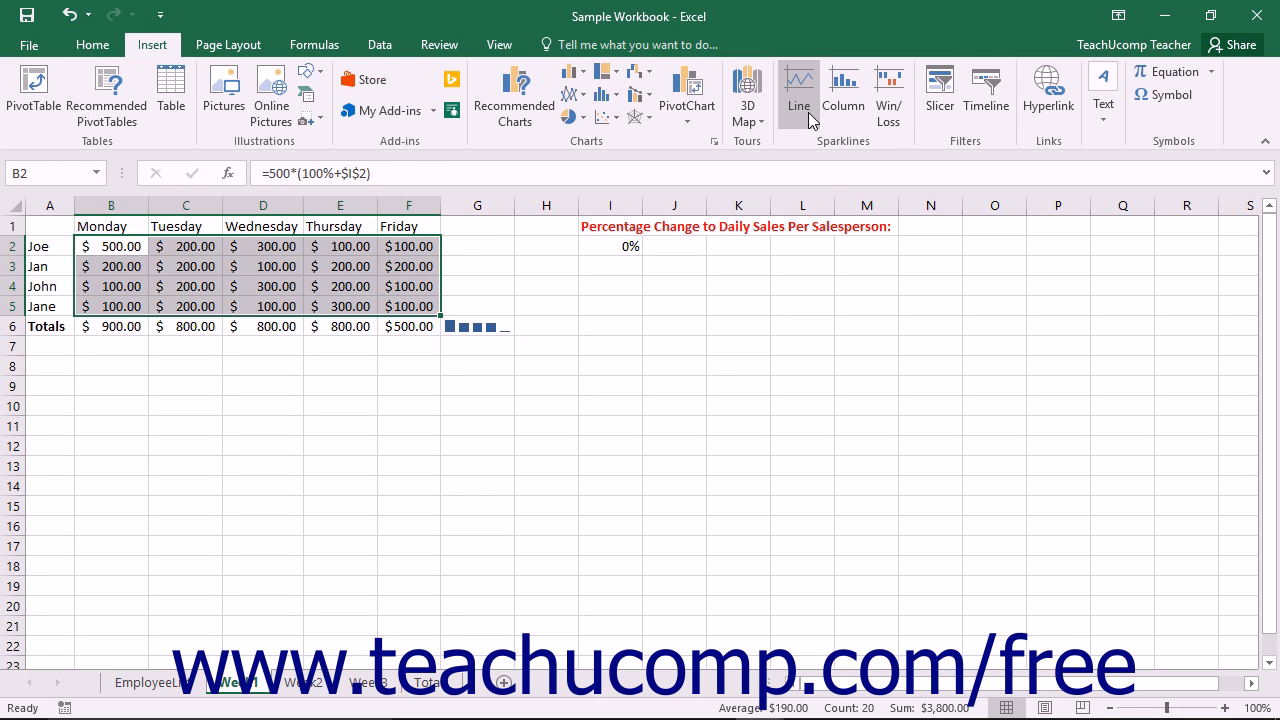
mouse_move(799, 85)
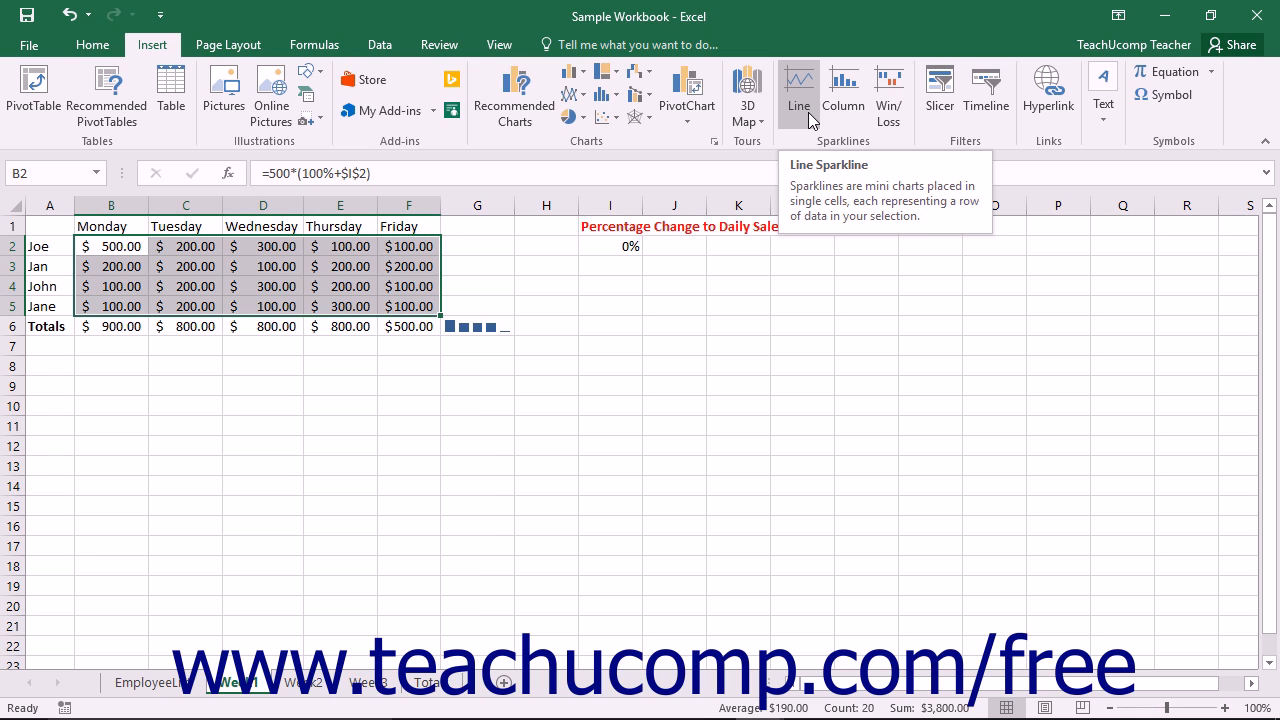
click(798, 90)
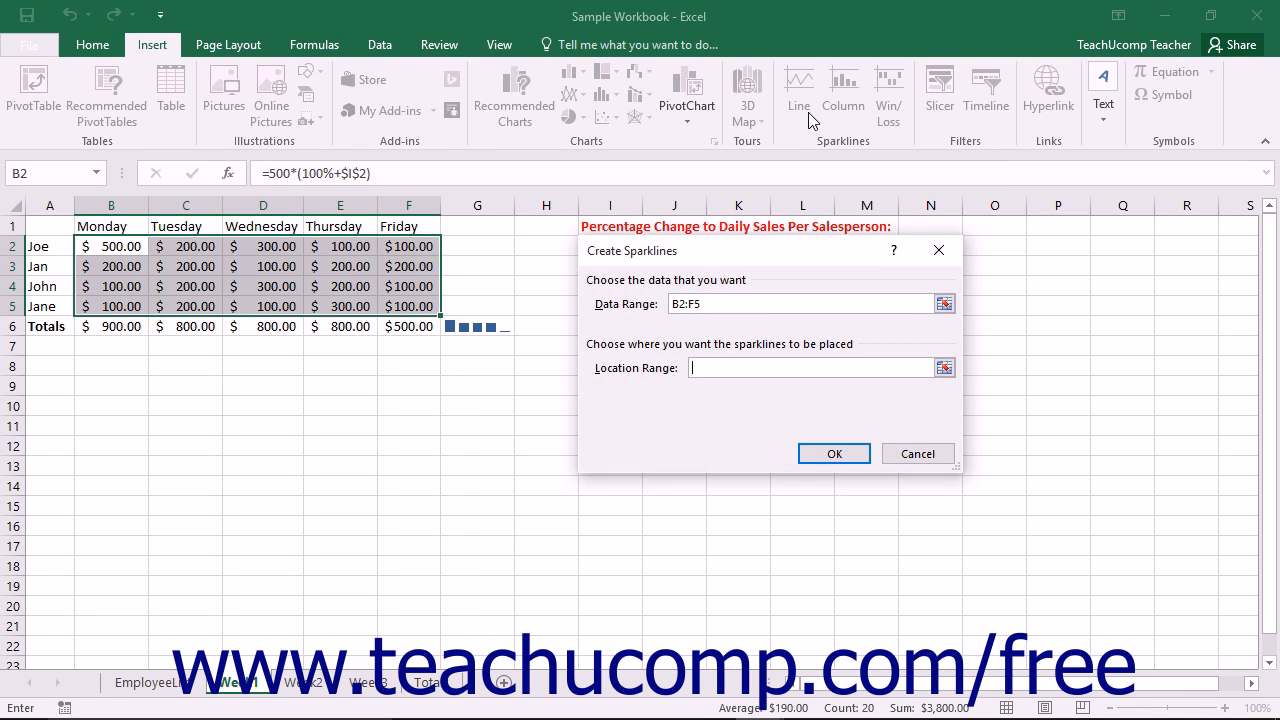
Set the sparkline location range to G2:G5 and confirm.
click(810, 367)
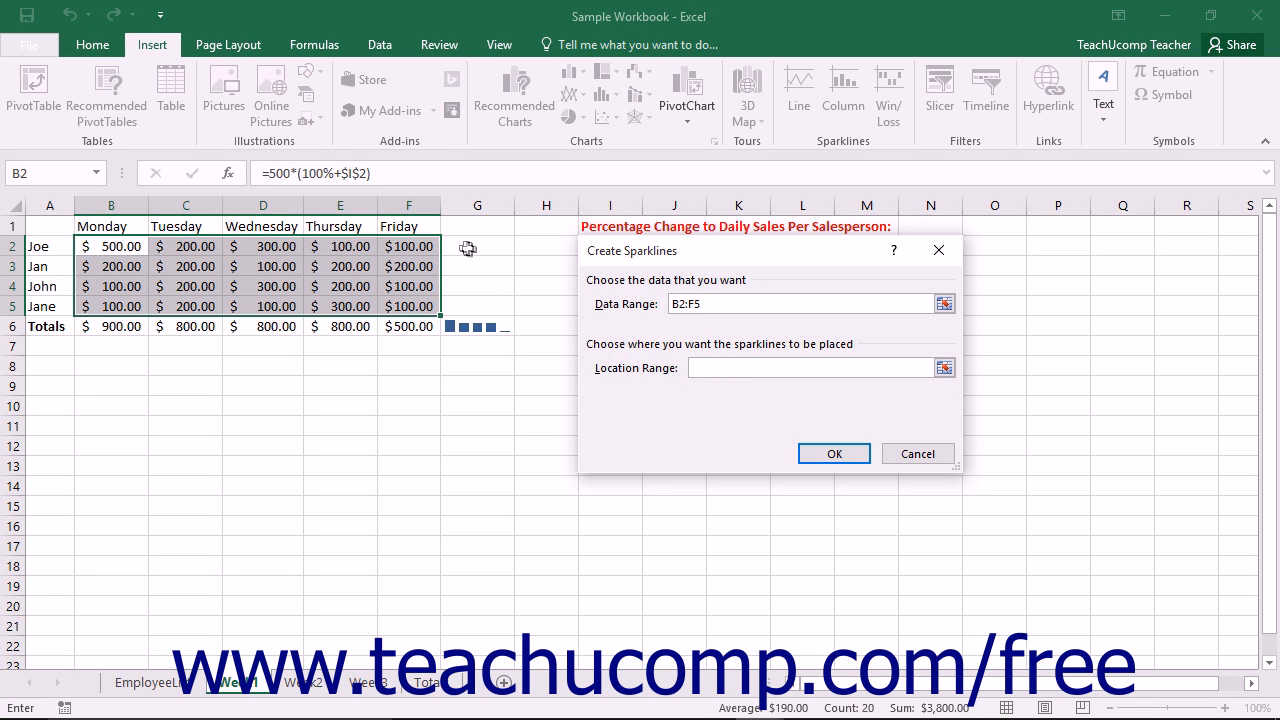
drag(477, 246, 477, 266)
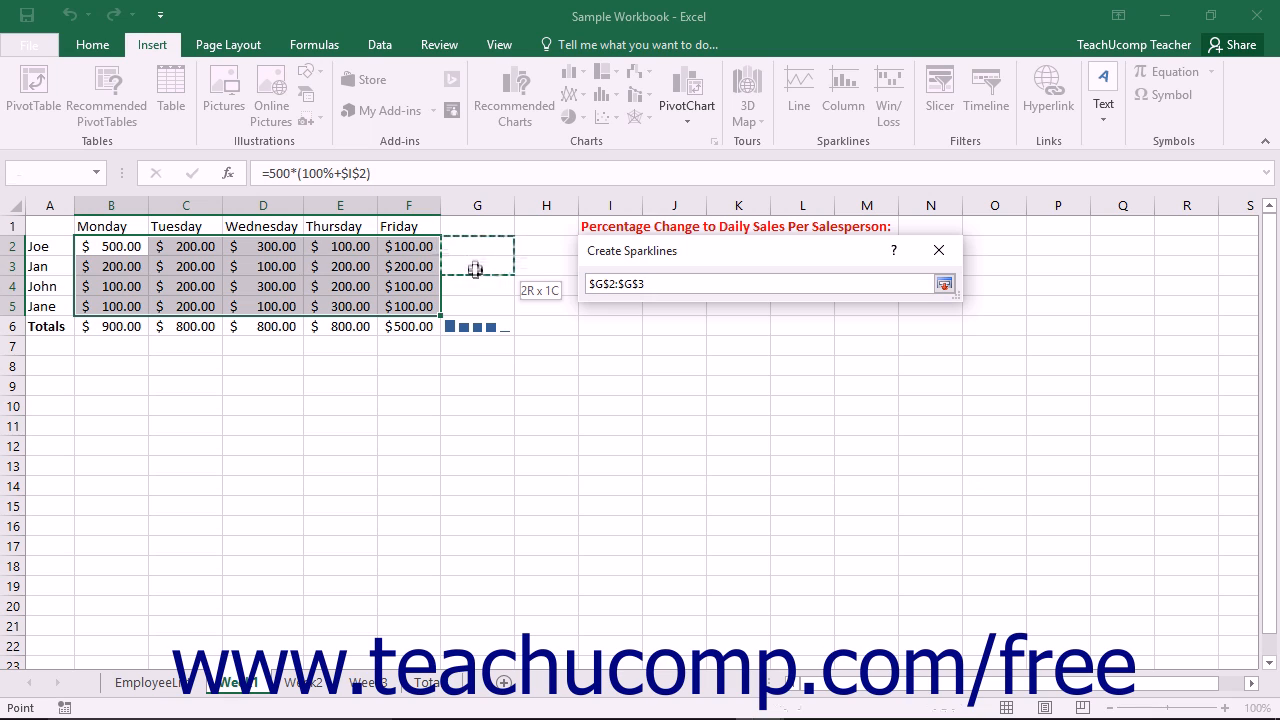
drag(477, 269, 477, 301)
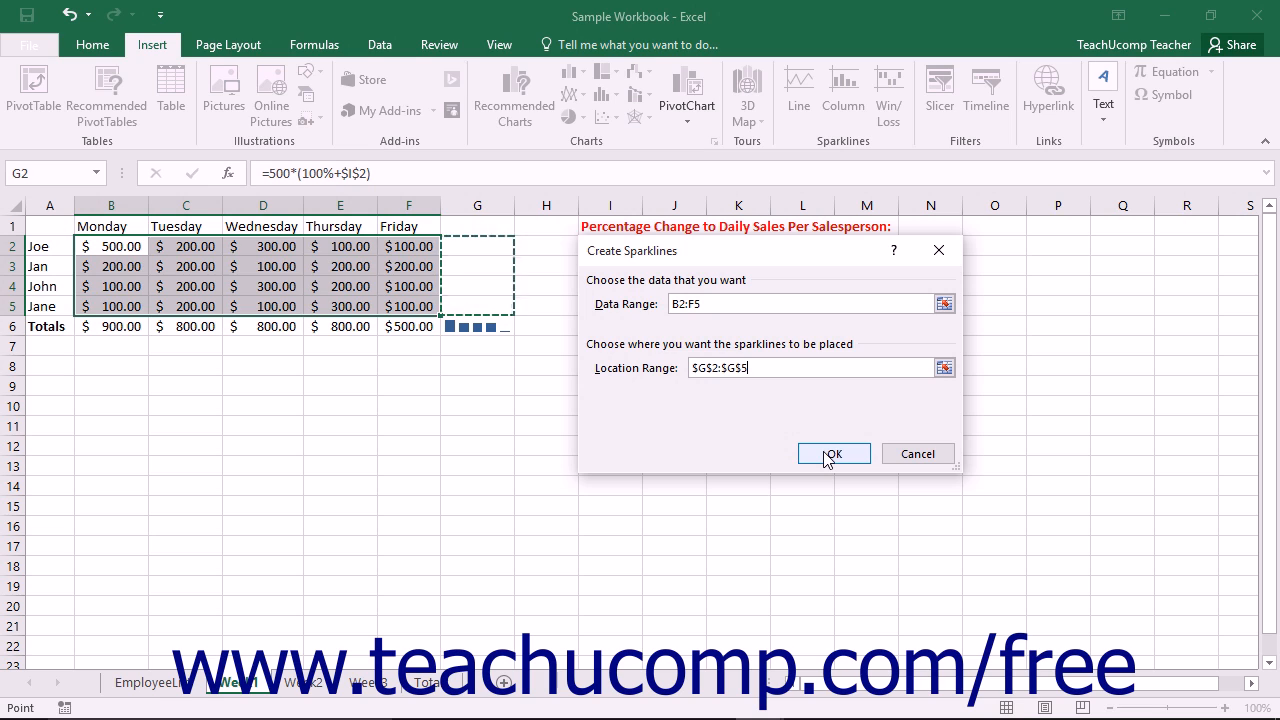
click(833, 453)
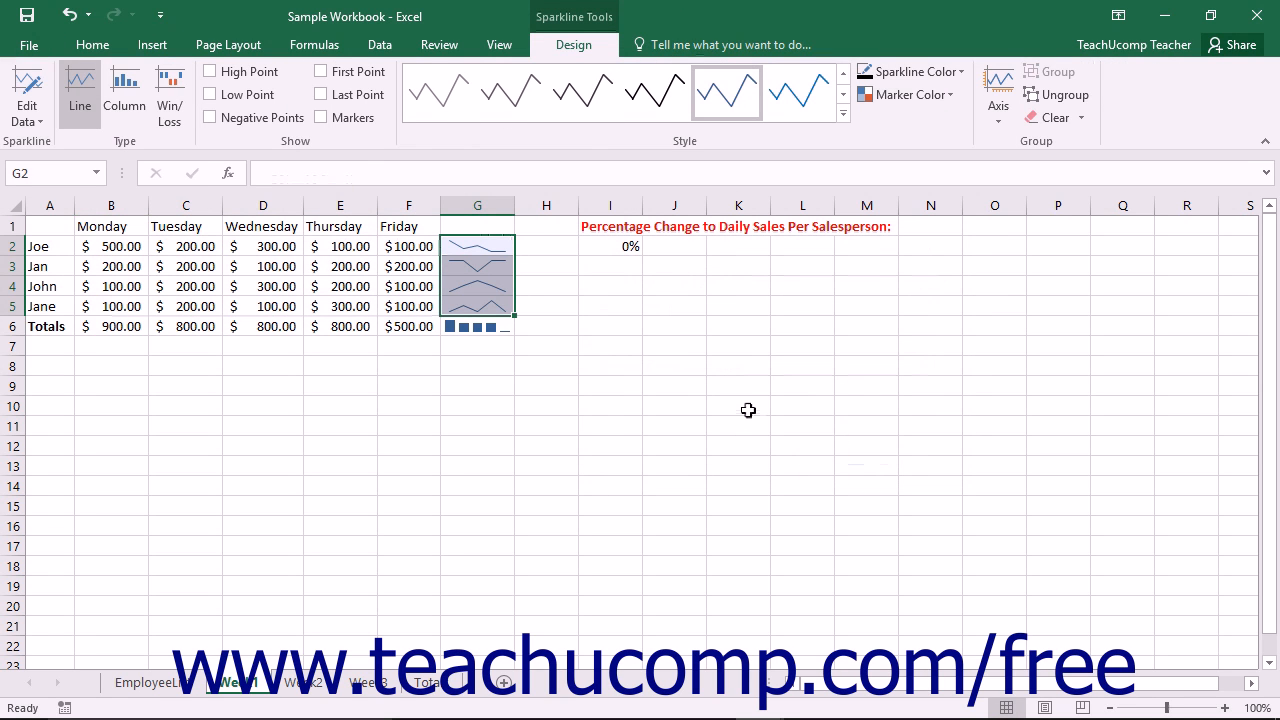
mouse_move(604, 361)
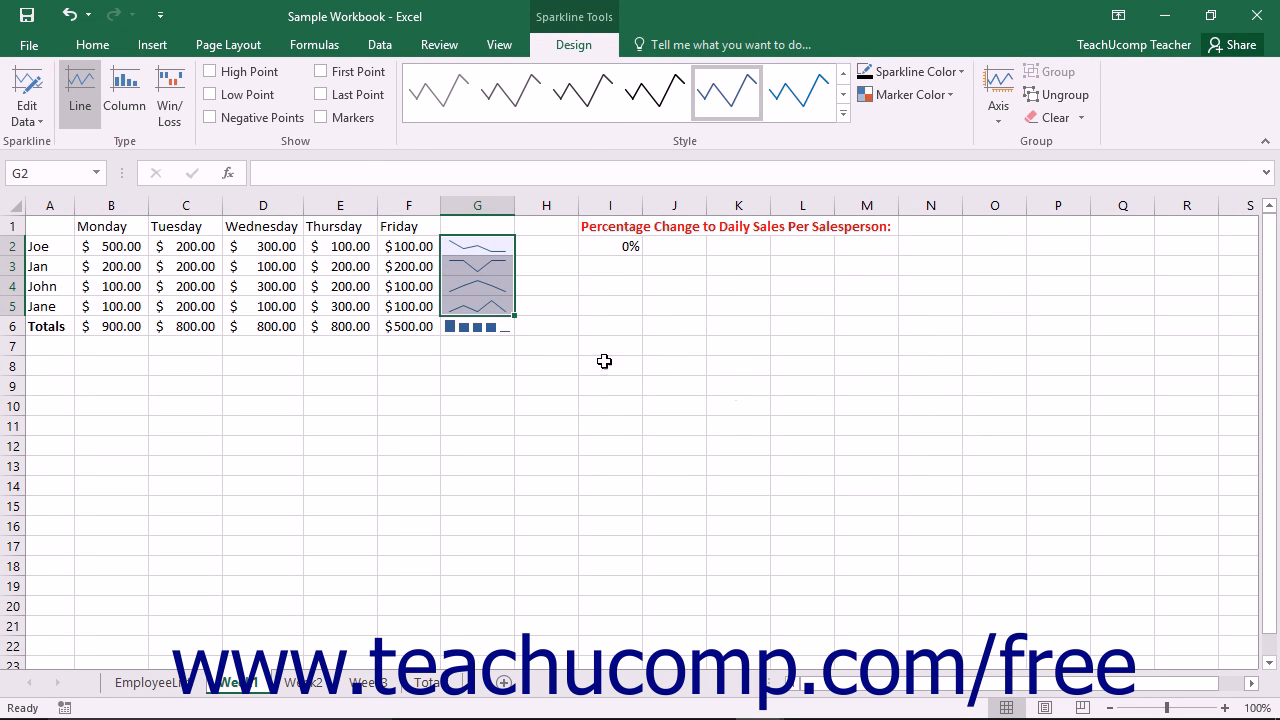
Select the G6 sparkline and show the Sparkline Tools Design tab.
click(124, 92)
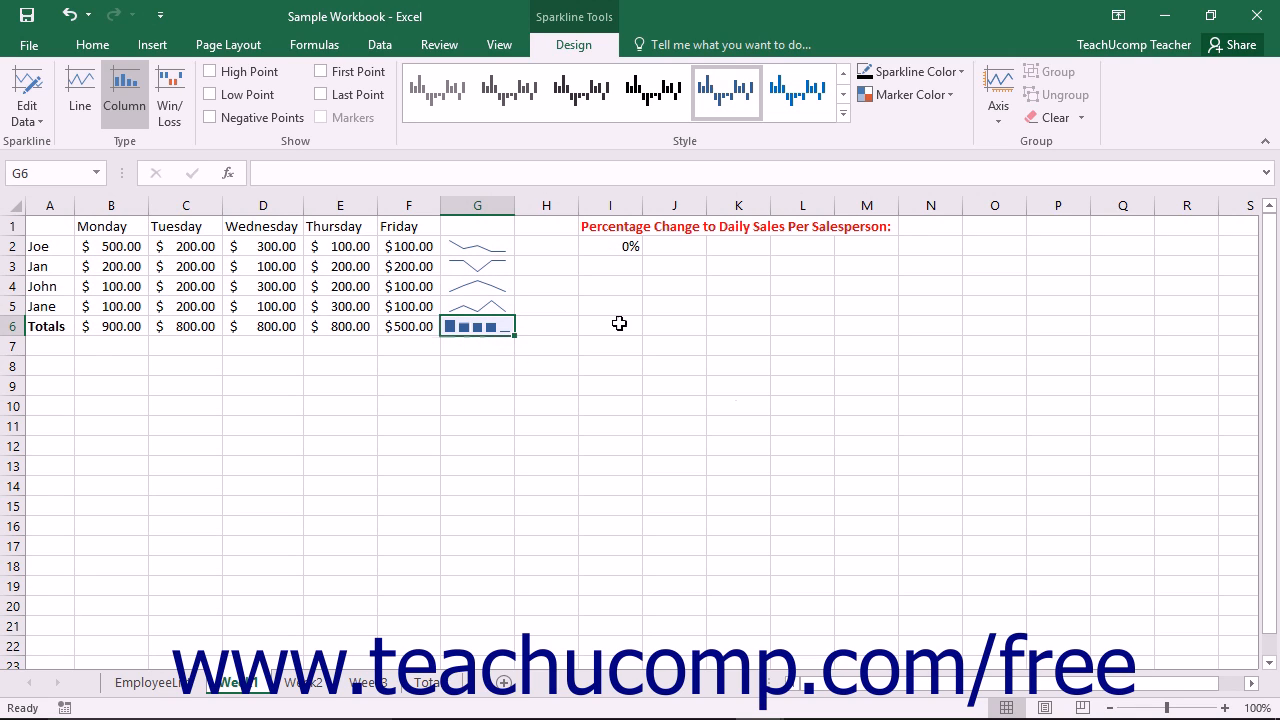
click(578, 45)
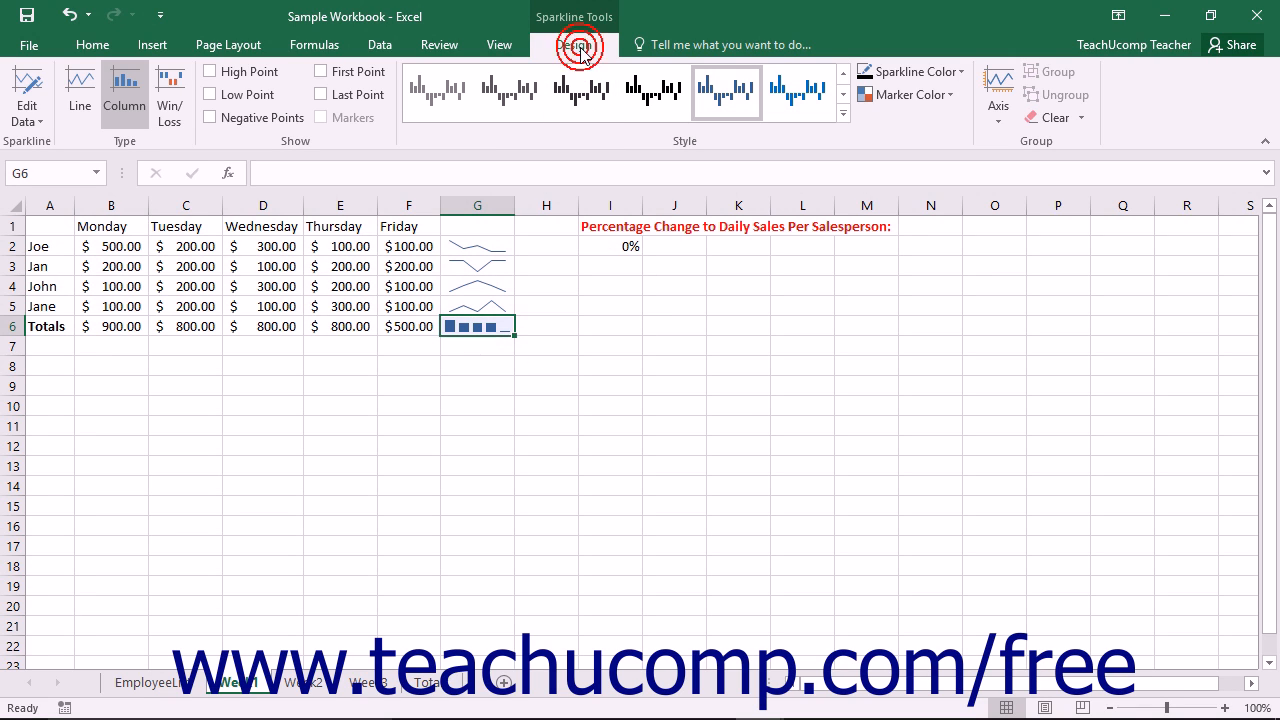
click(573, 45)
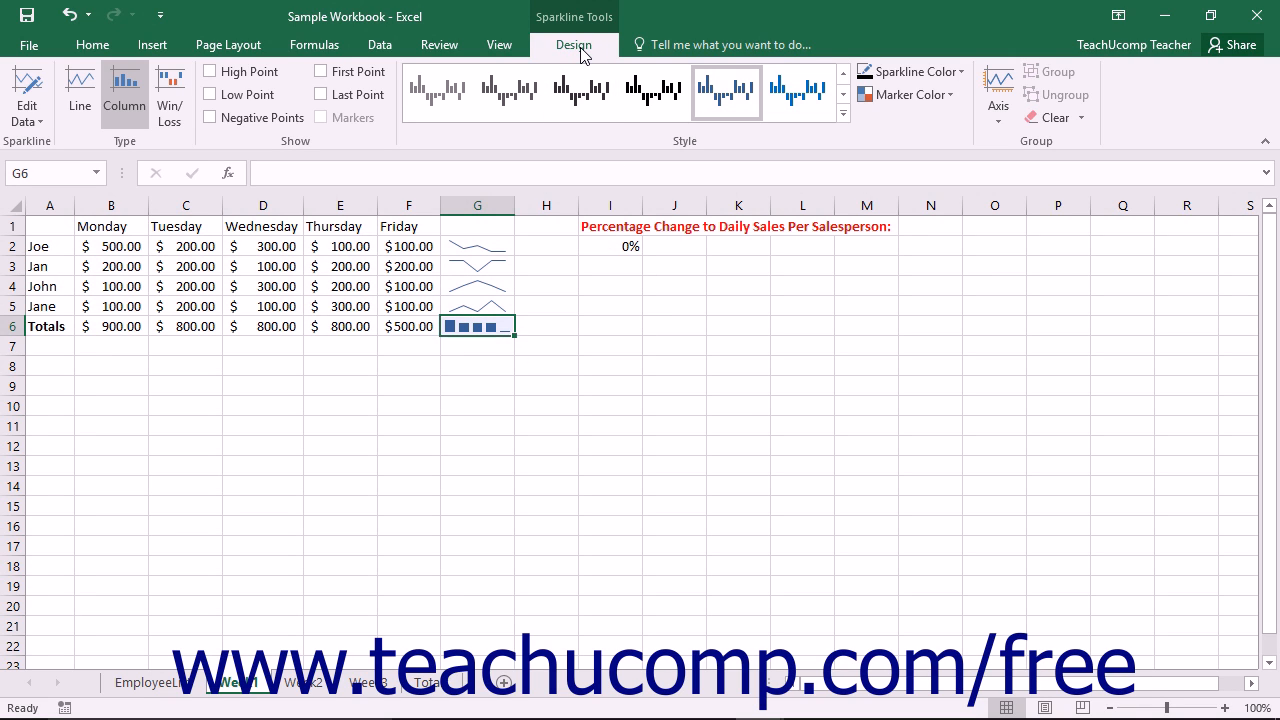
mouse_move(1081, 117)
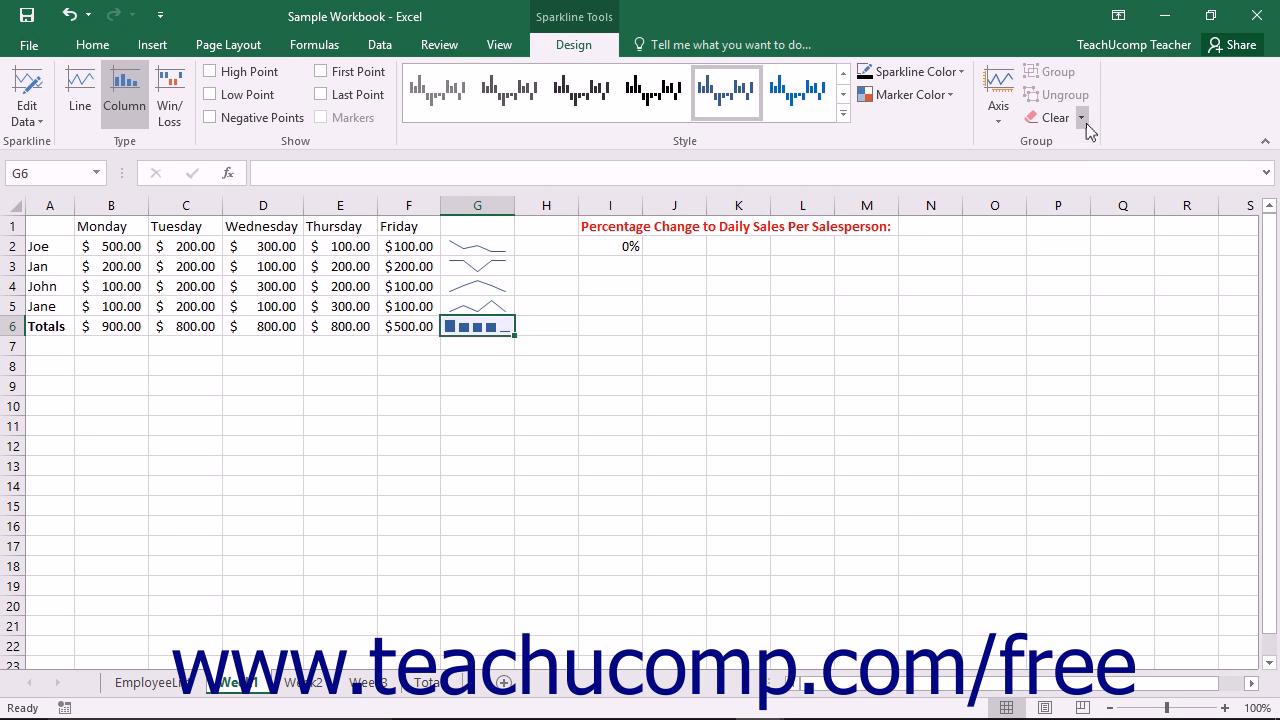
mouse_move(1047, 117)
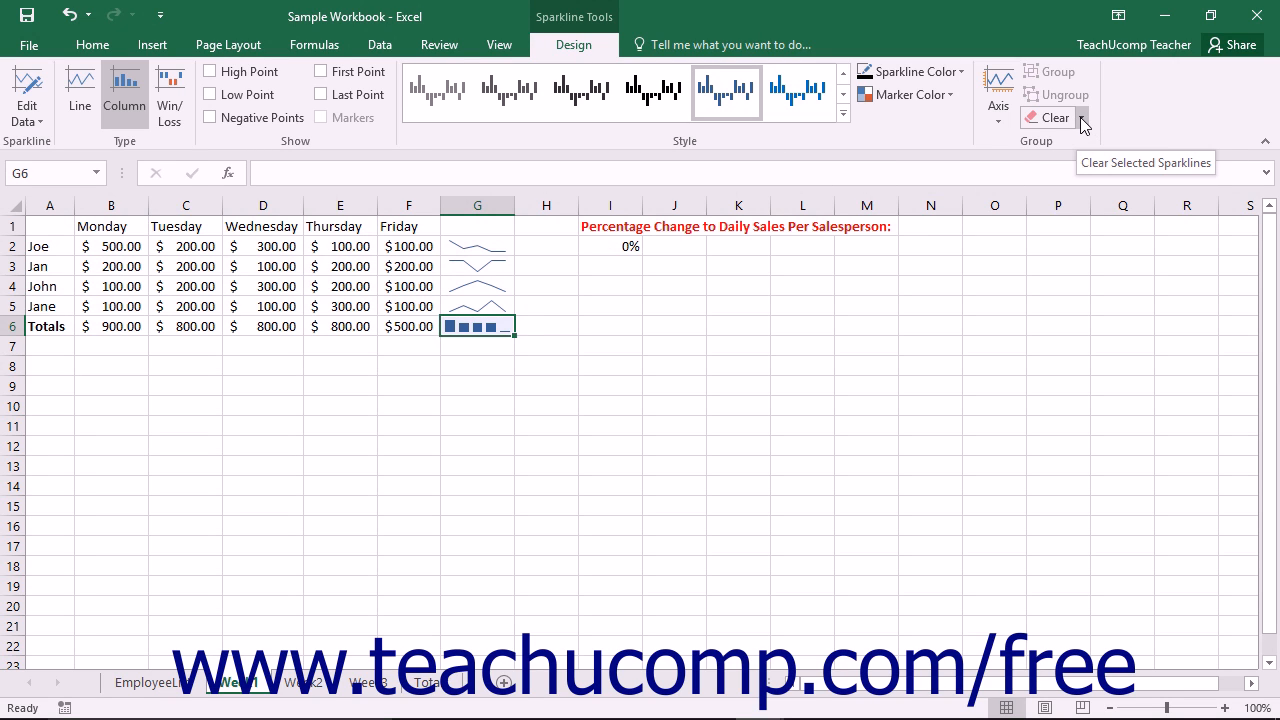
Clear only the selected sparkline in G6 via Clear Selected Sparklines.
click(1065, 117)
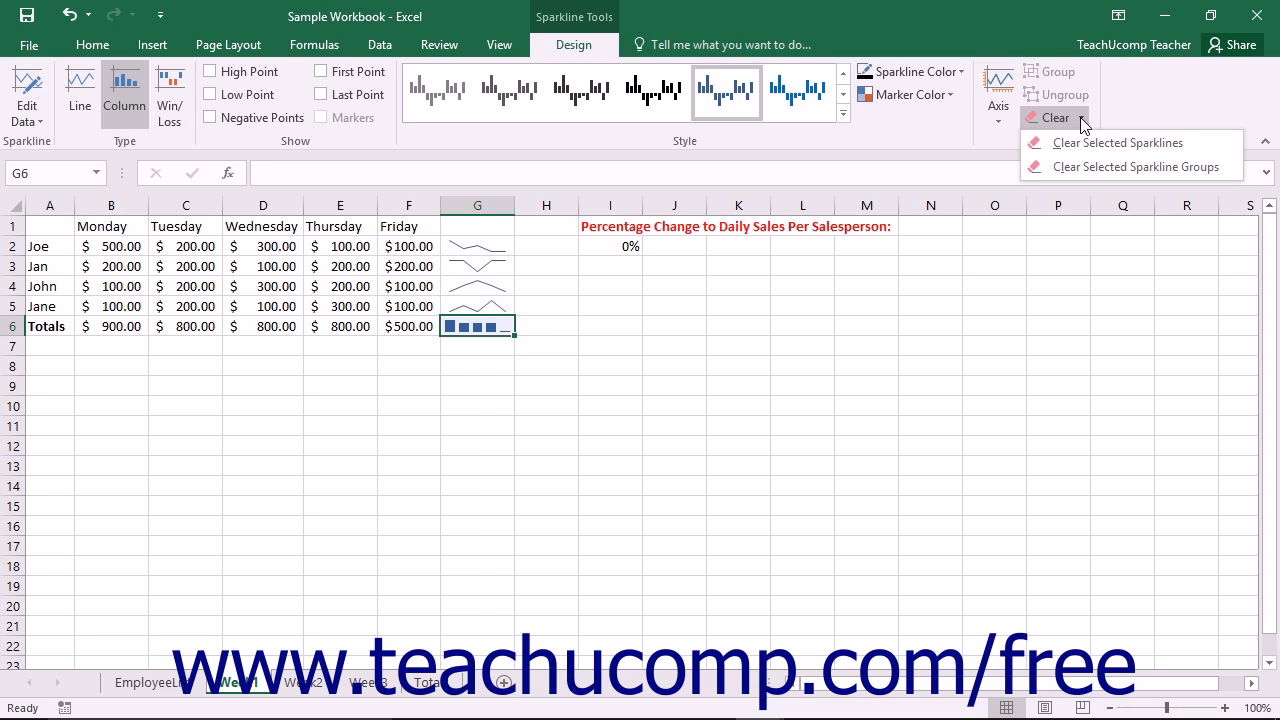
mouse_move(1117, 142)
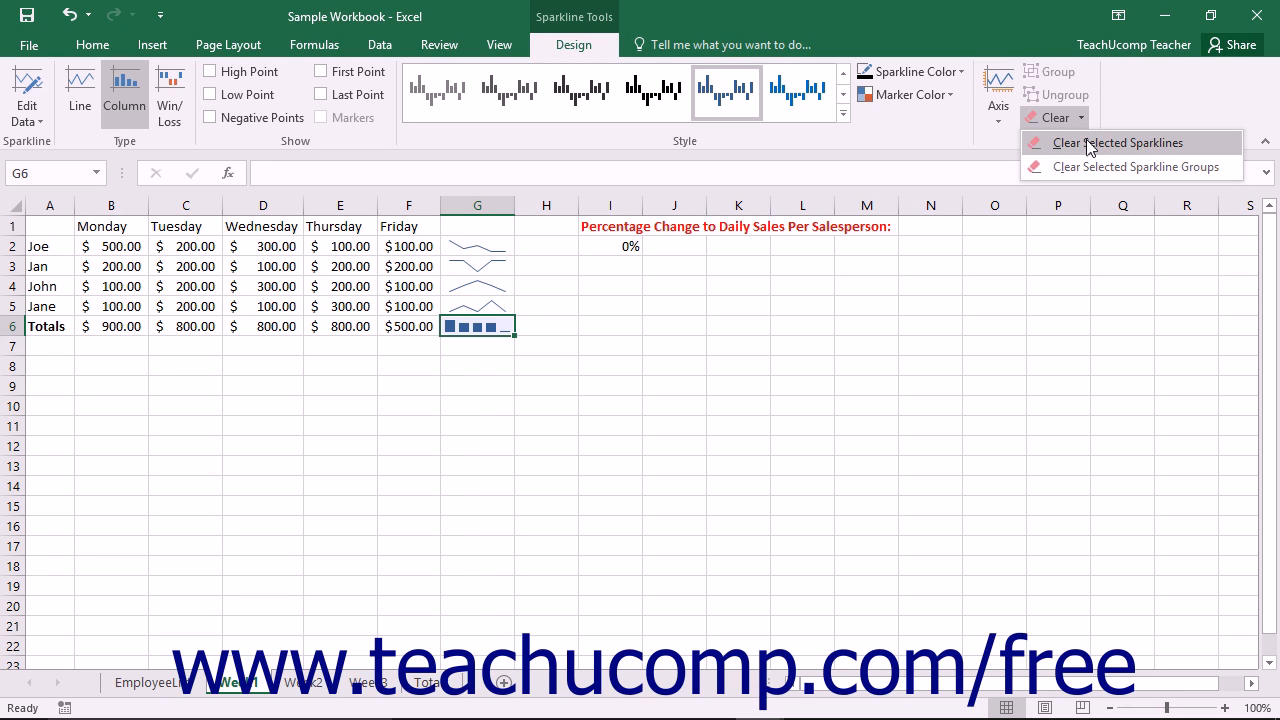
click(1118, 142)
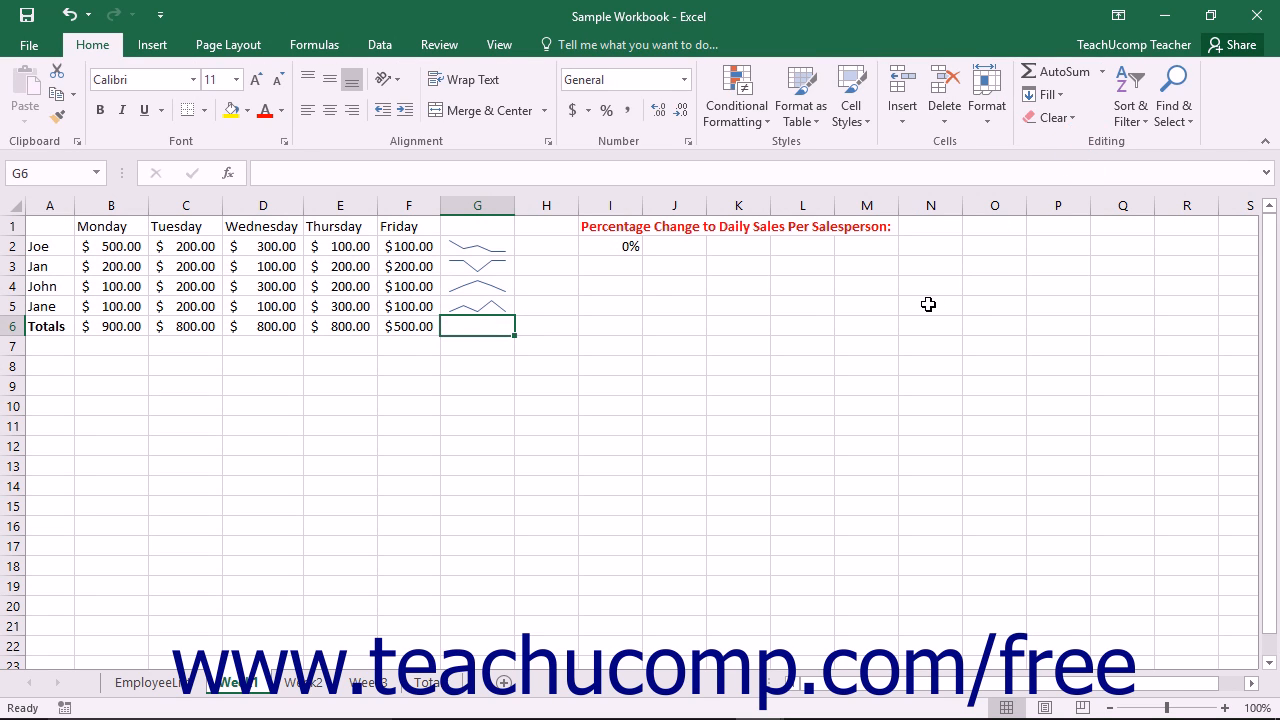